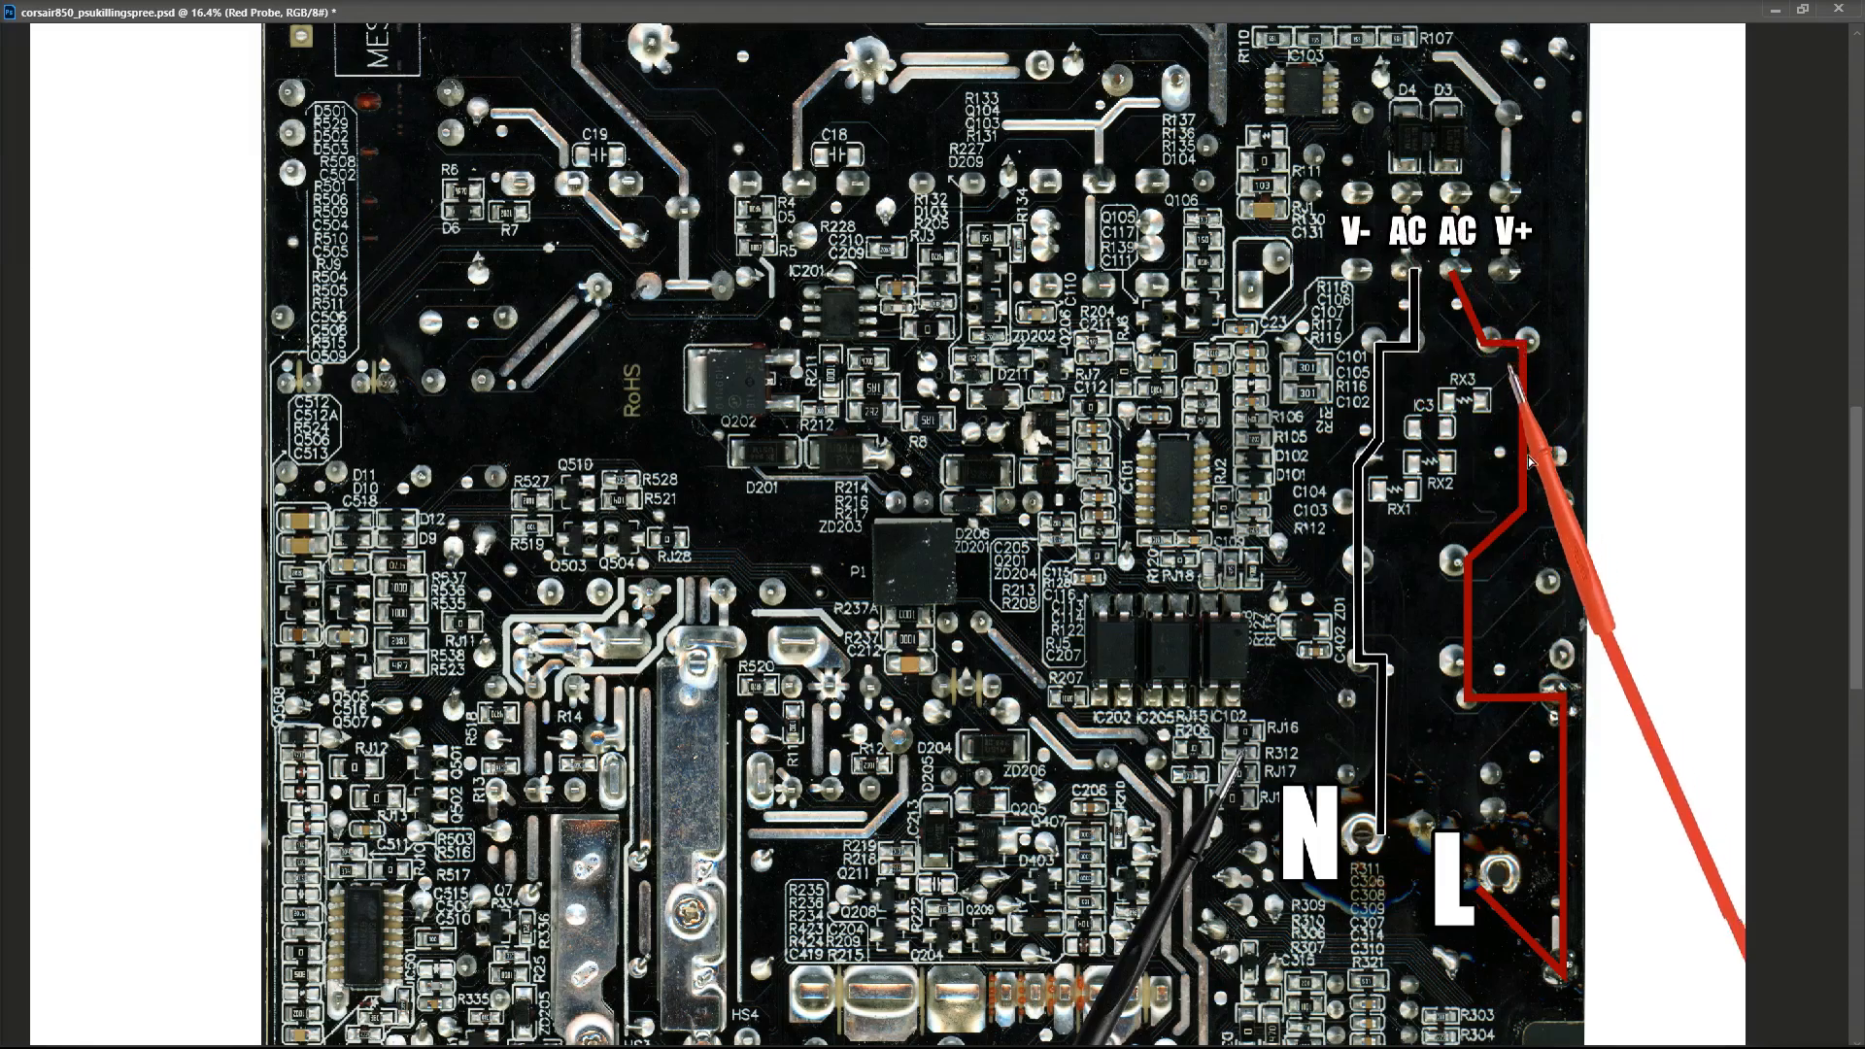
pyautogui.moveTo(1535, 498)
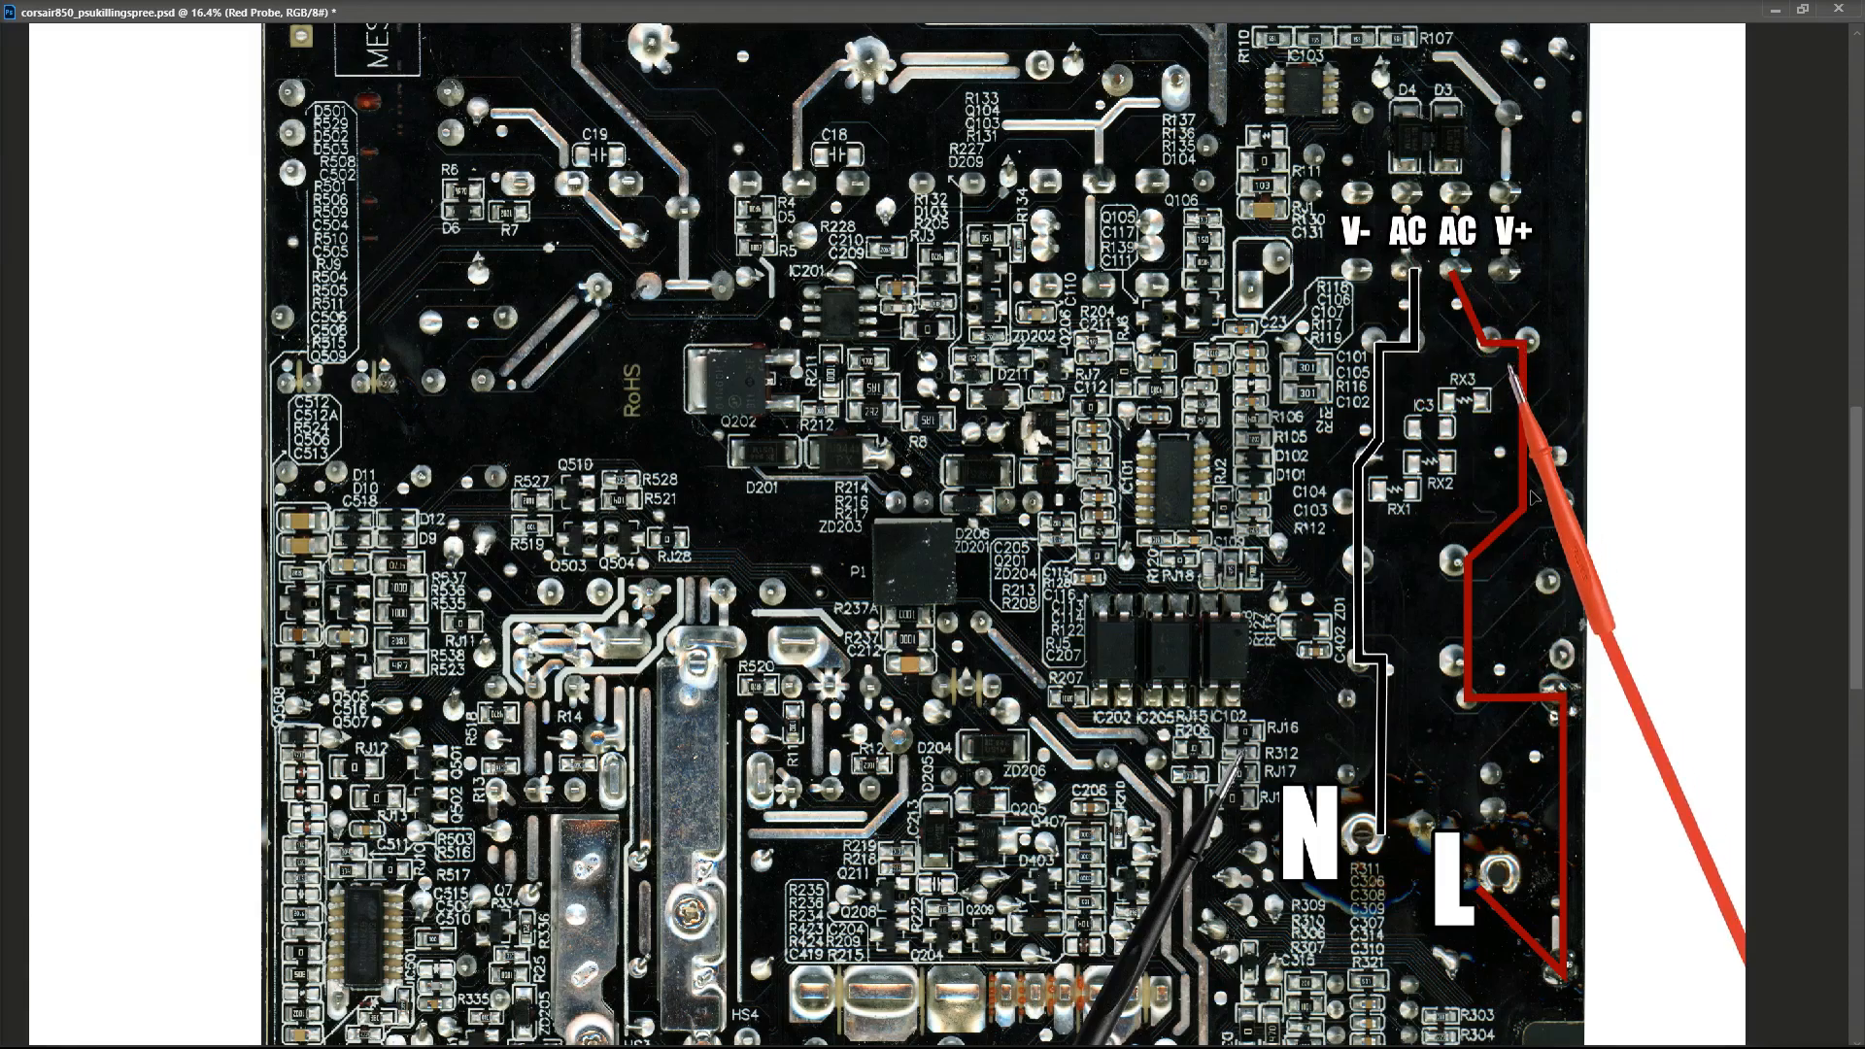